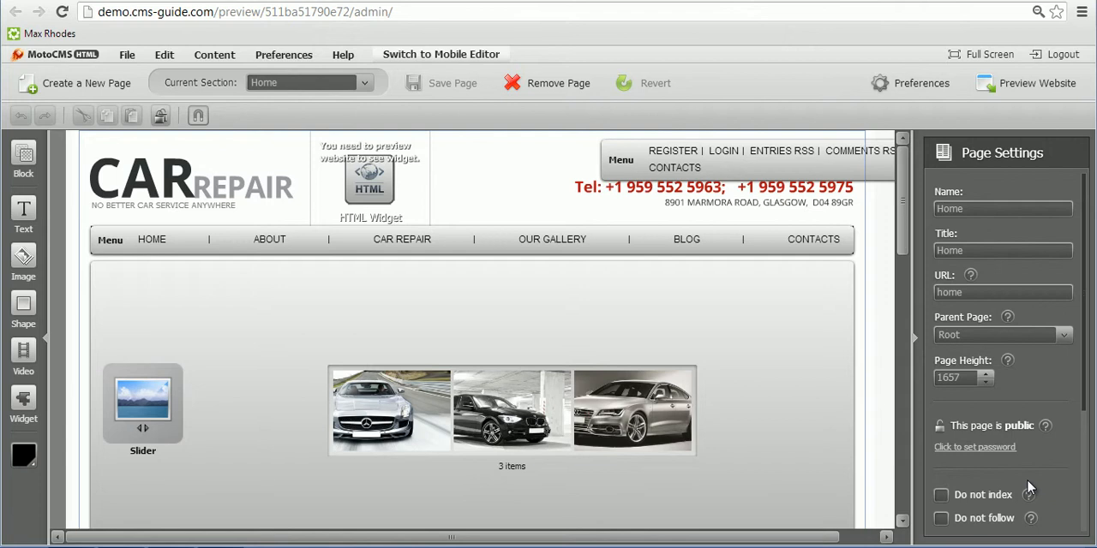
mouse_move(392, 103)
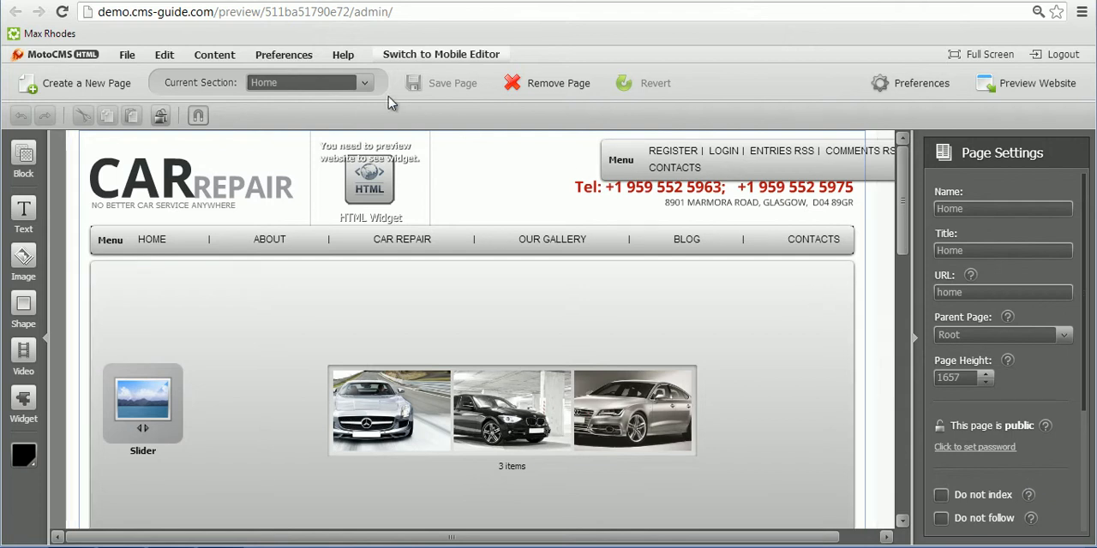
mouse_move(284, 54)
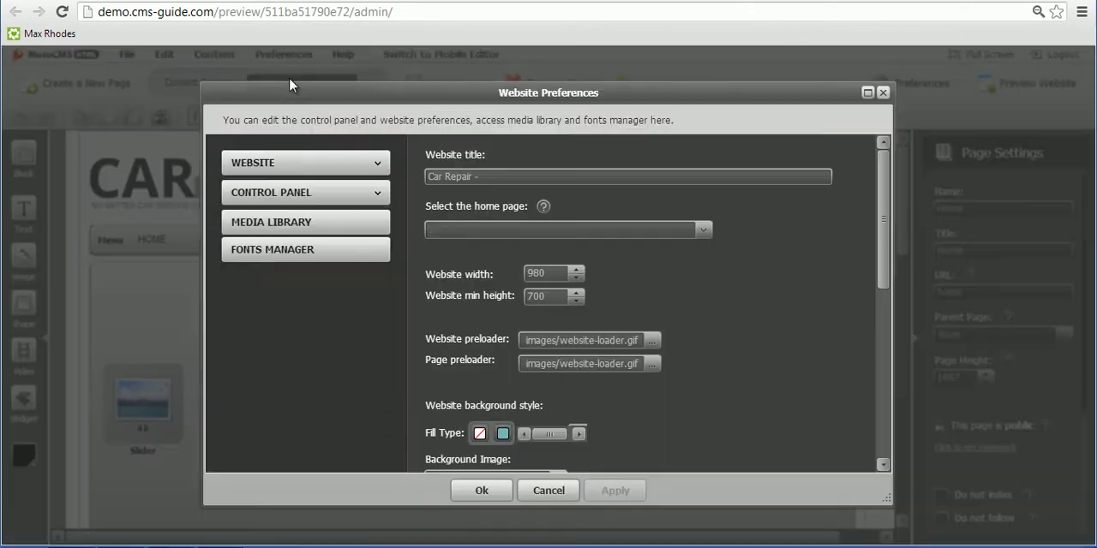
Step: Under Website settings, enable Under Construction mode with the Standard White theme and edit its message
left_click(304, 163)
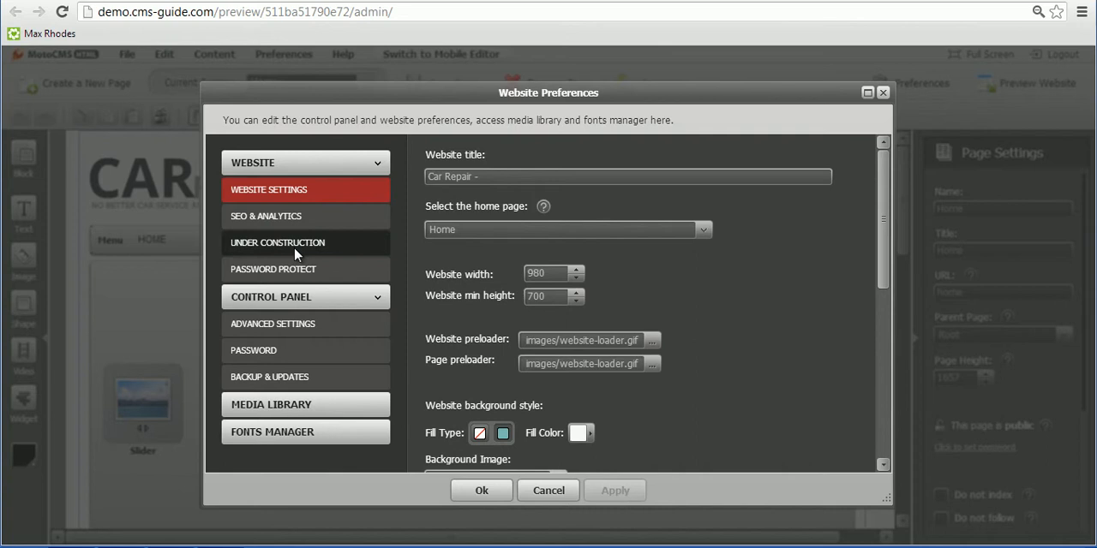
left_click(277, 243)
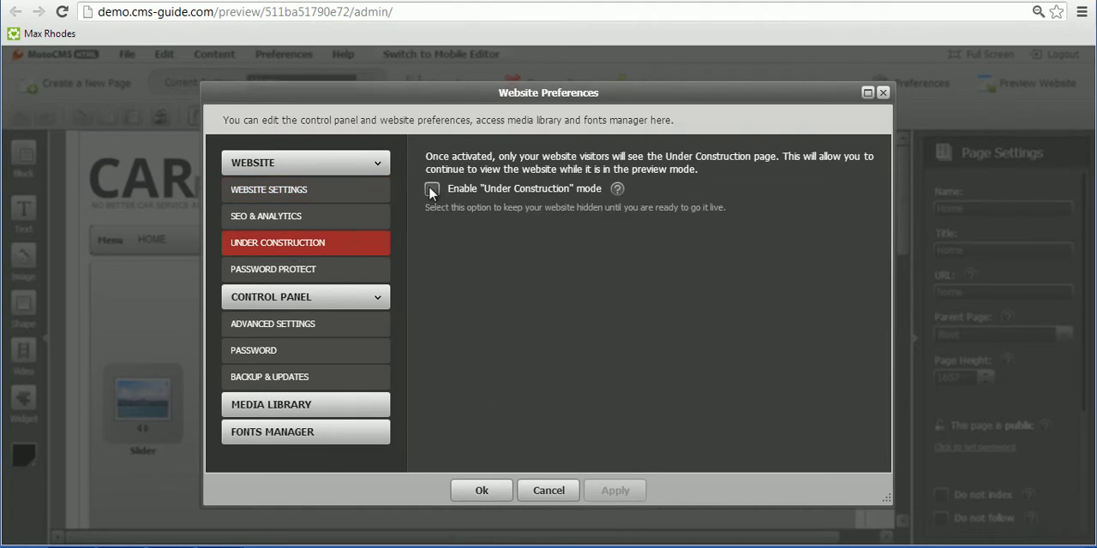
left_click(431, 189)
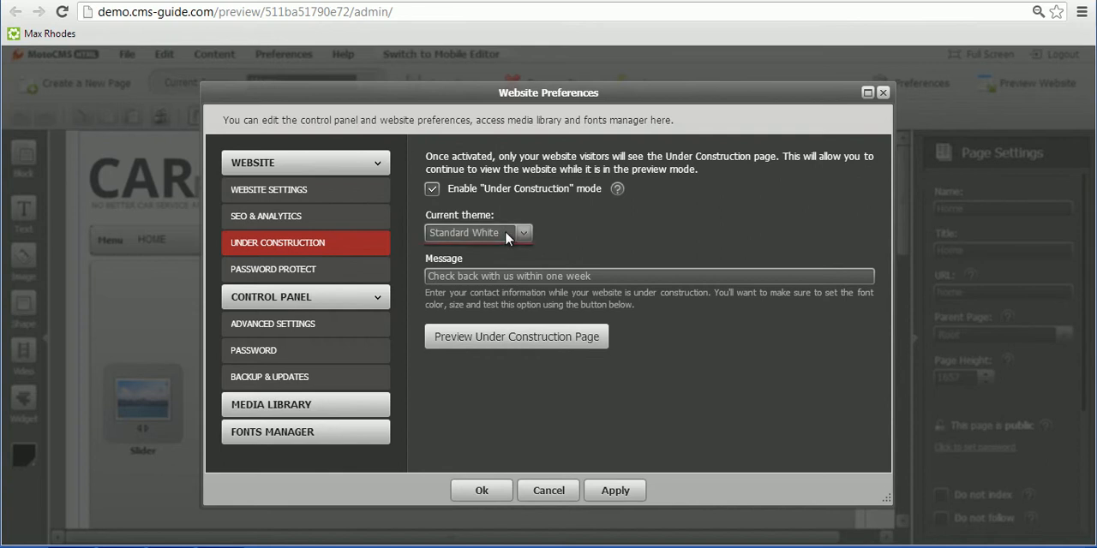
left_click(522, 233)
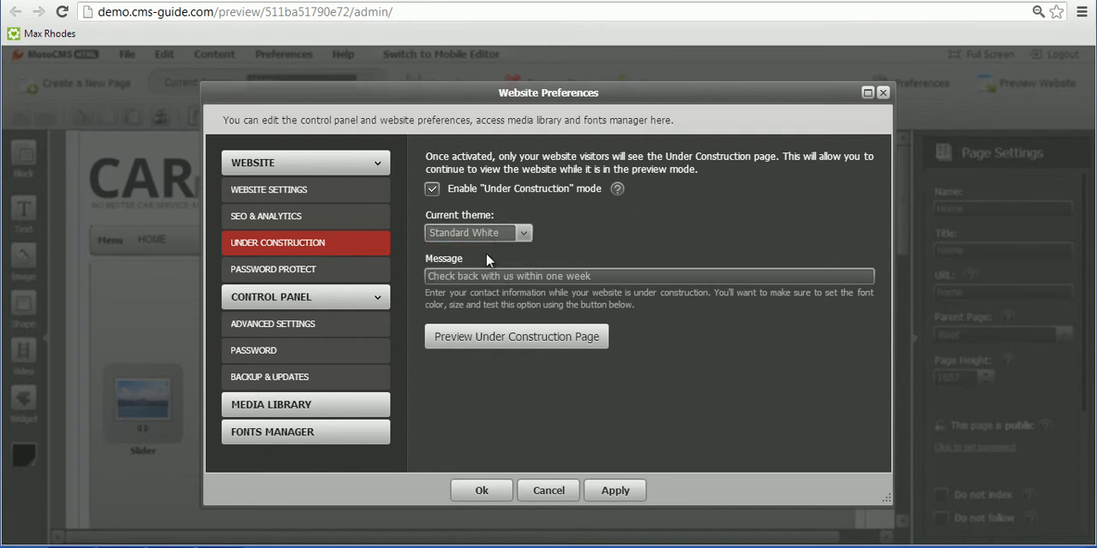
left_click(648, 276)
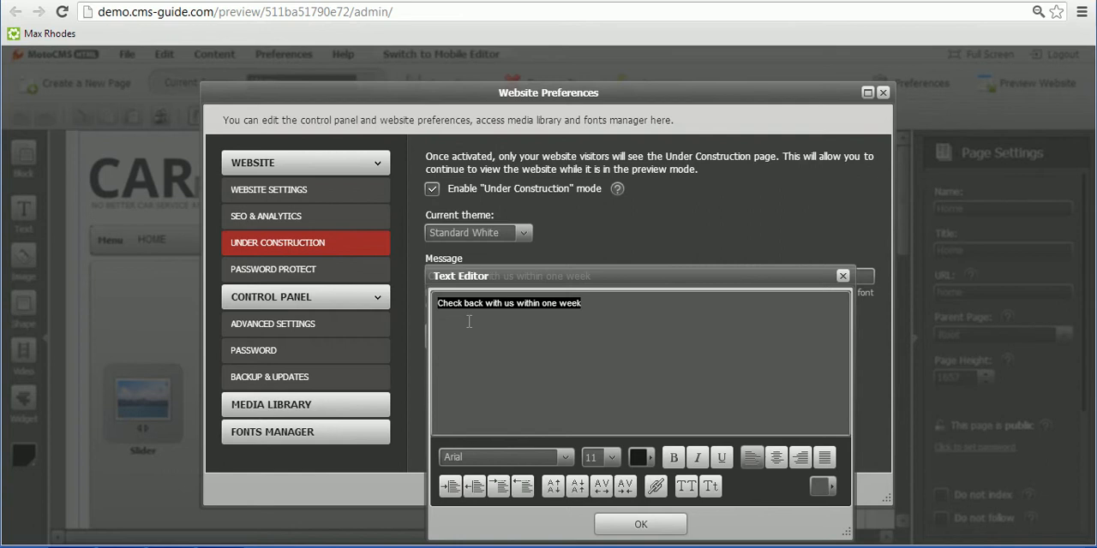
mouse_move(620, 306)
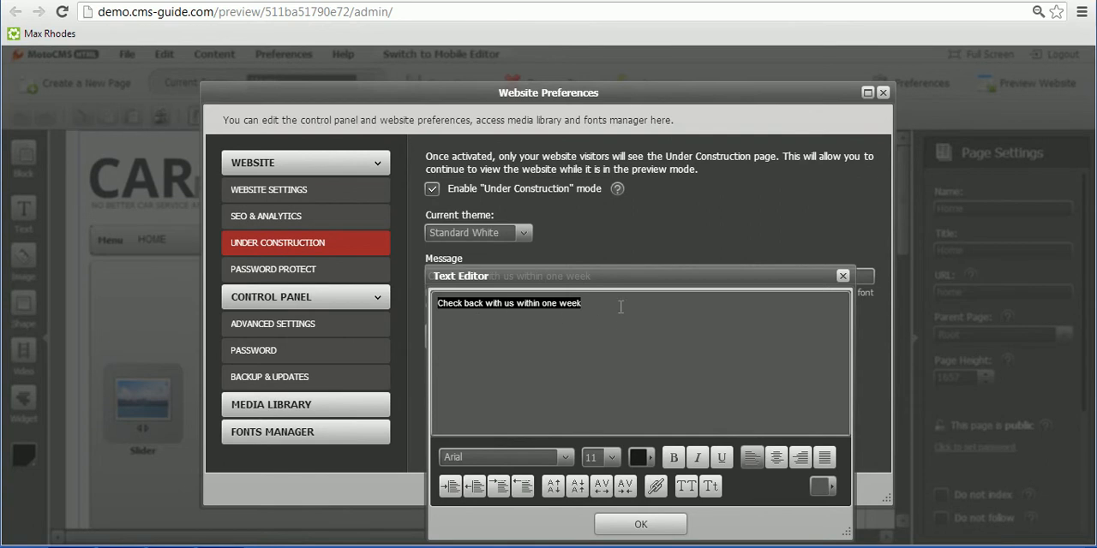
mouse_move(630, 318)
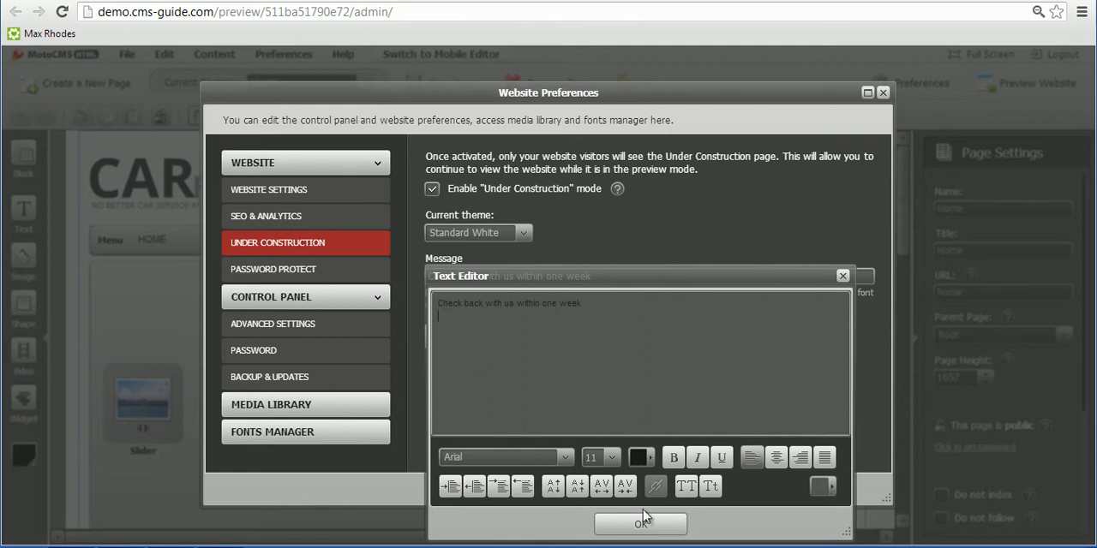
Step: Accept the message 'Check back with us within one week' in the Text Editor
left_click(640, 523)
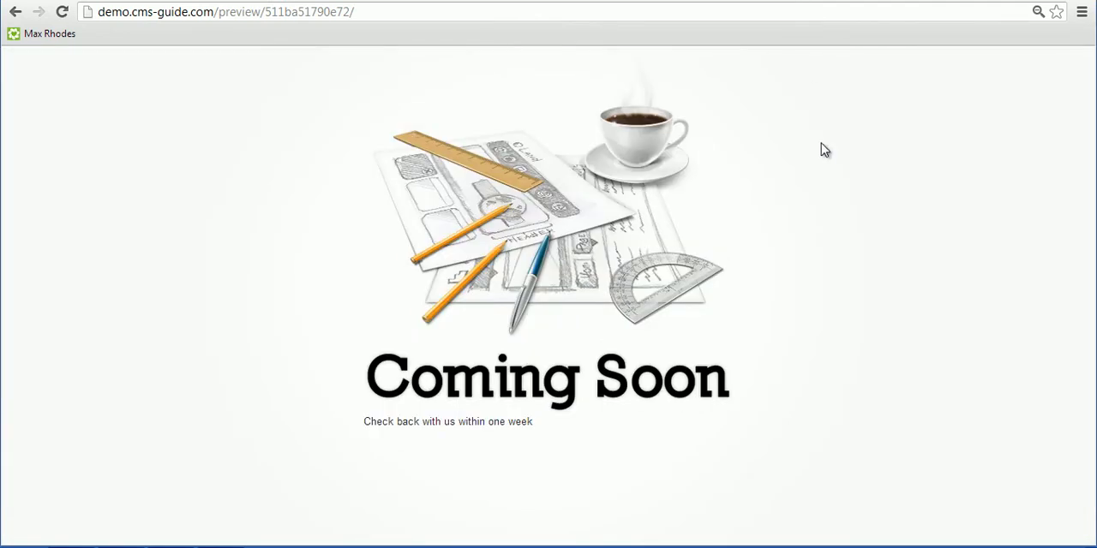
mouse_move(510, 421)
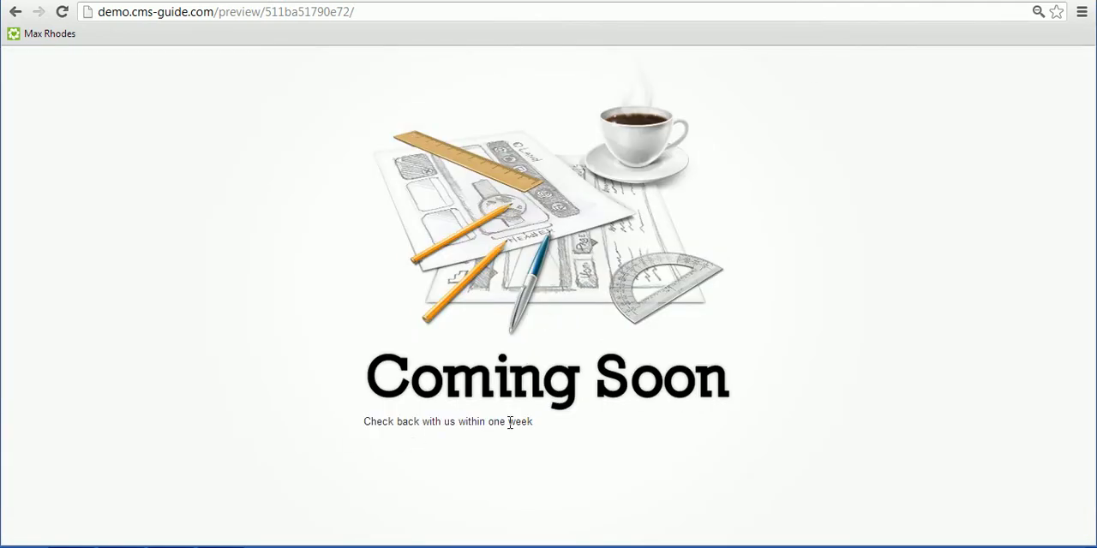
mouse_move(547, 430)
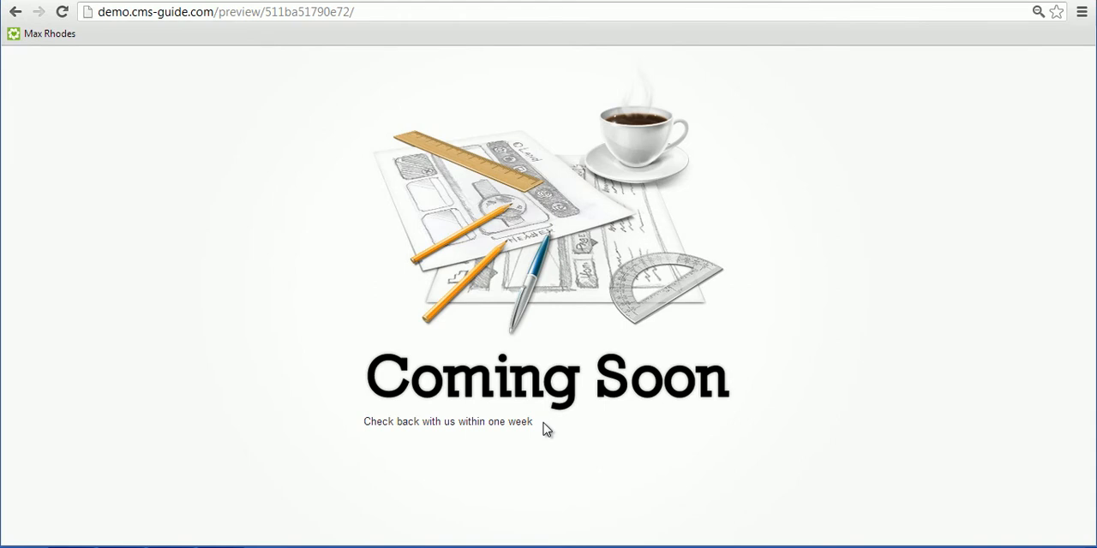
mouse_move(762, 110)
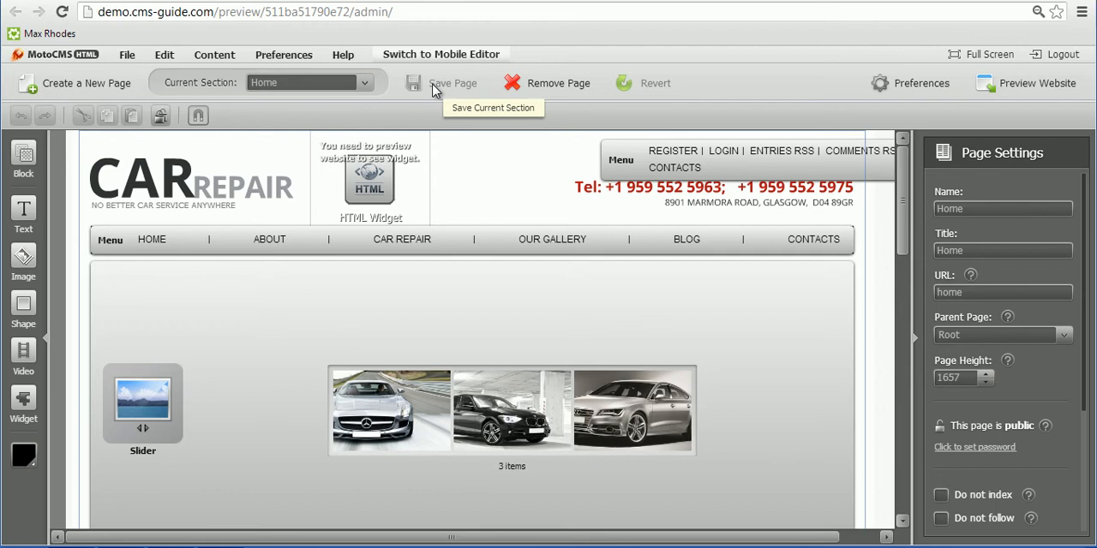
mouse_move(284, 54)
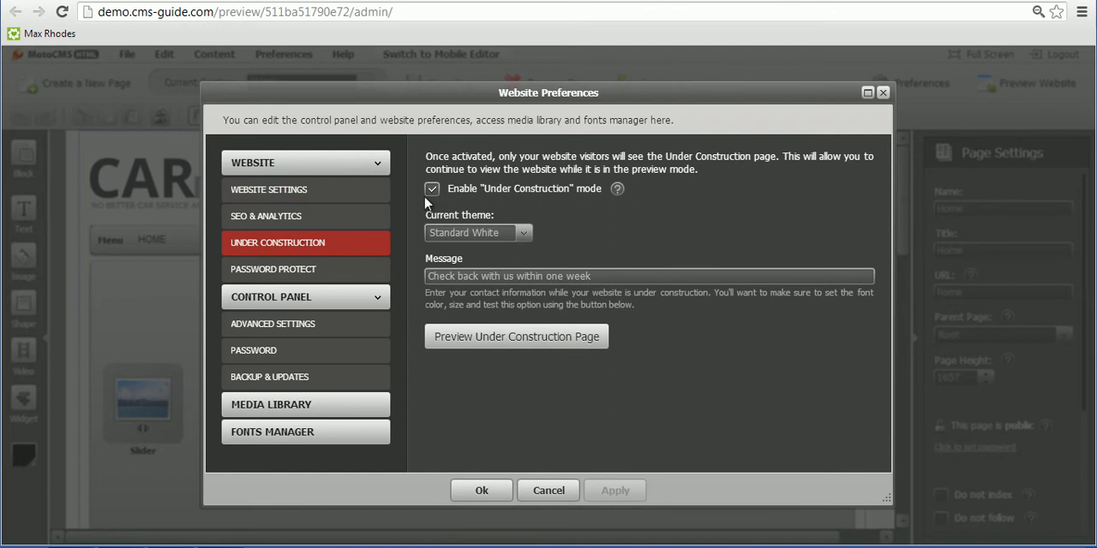
Step: Disable Under Construction mode, save the configuration, and reload the public site page
left_click(432, 189)
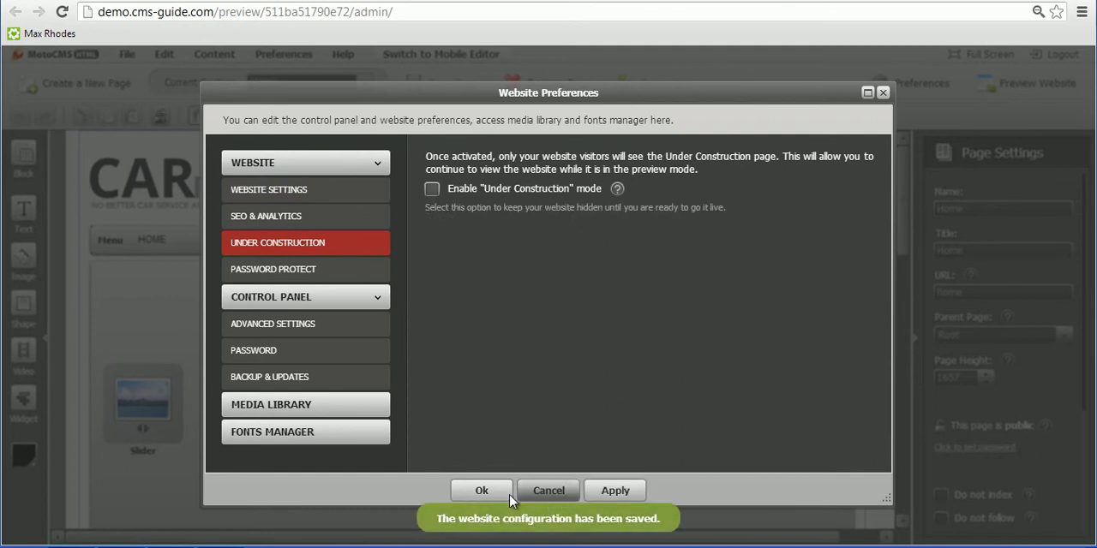
left_click(481, 490)
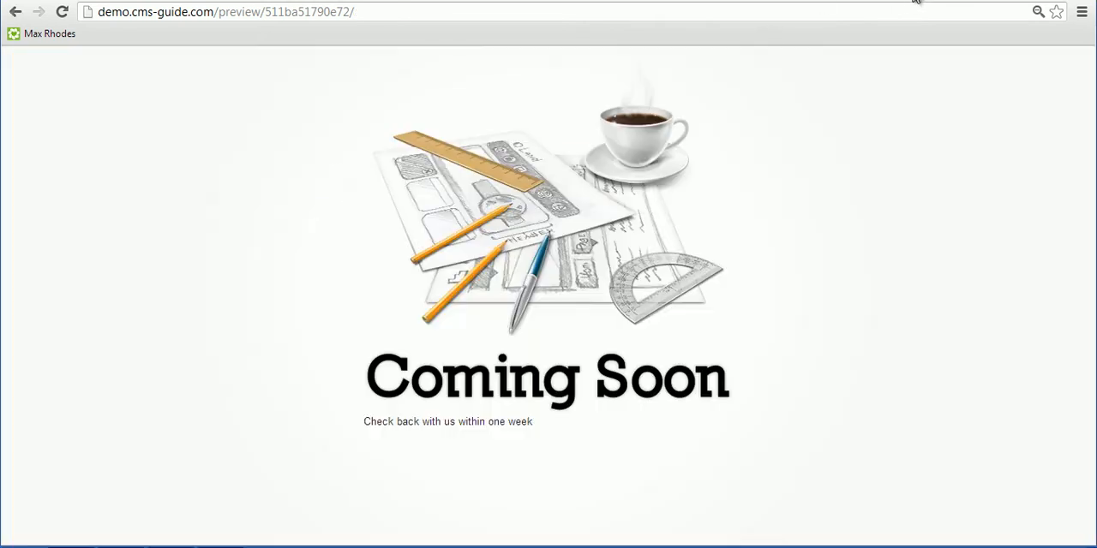
left_click(62, 11)
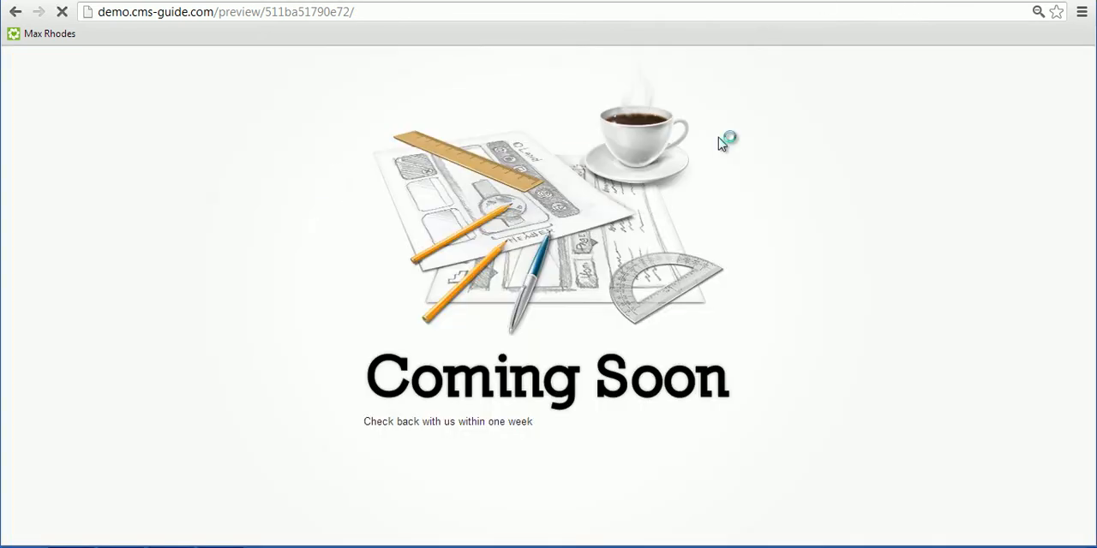